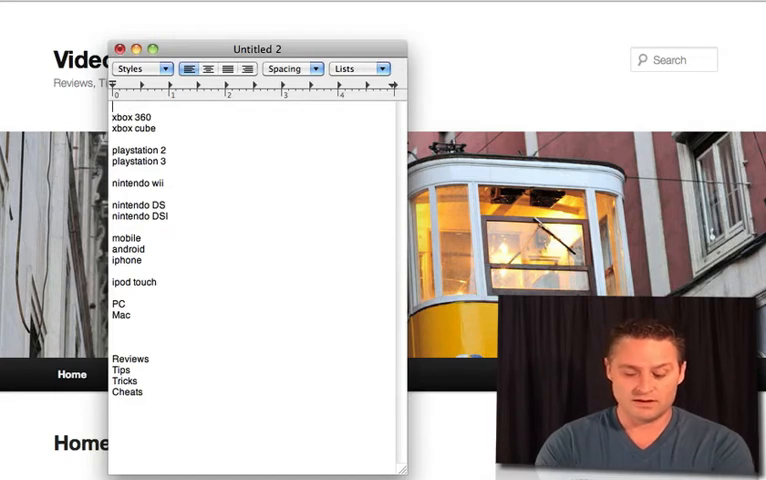
# - Add the headings Systems, Games and the start of Accessories above the console list
pyautogui.write('Systems')
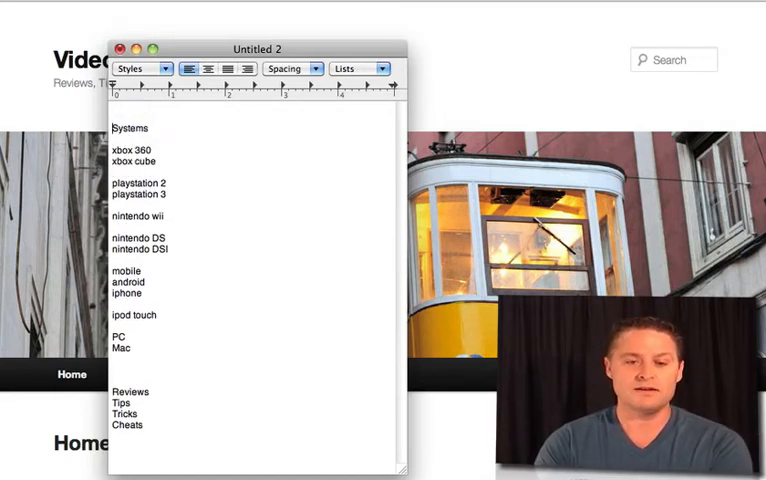
pyautogui.write('Games')
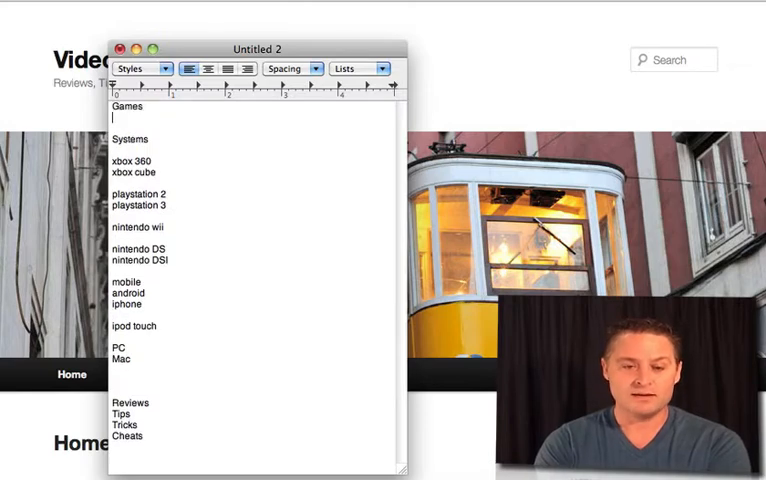
pyautogui.write('Accessories')
pyautogui.click(154, 172)
pyautogui.write('game')
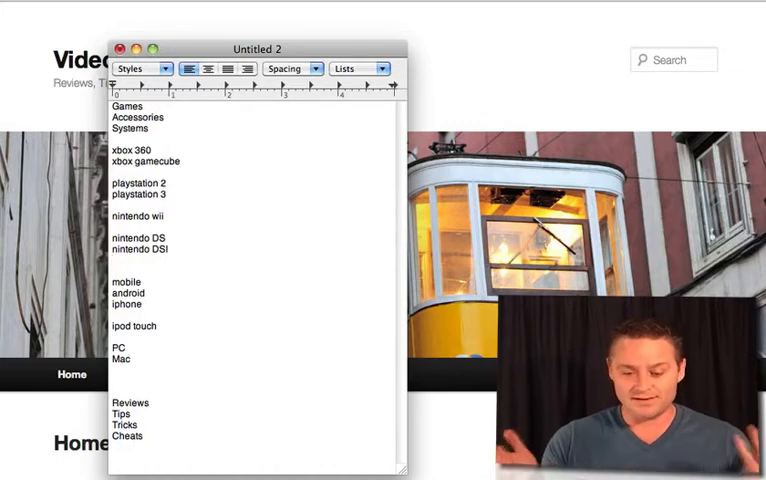
# - Add 'nintendo 3ds' on its own line after nintendo DSi
pyautogui.write('ni')
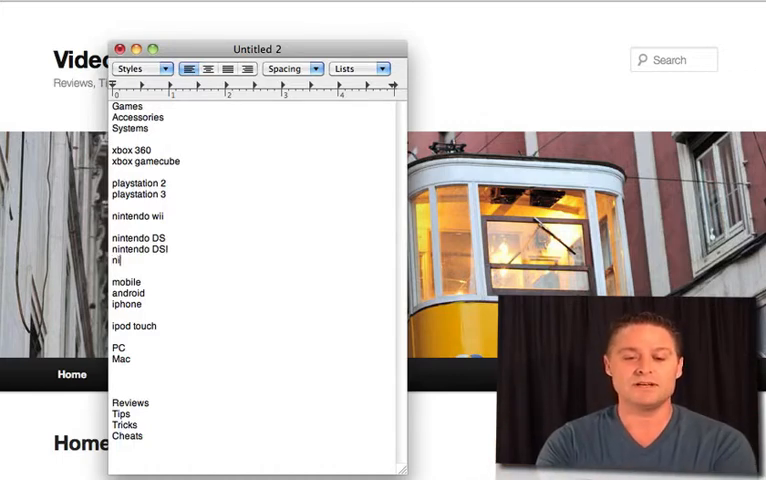
pyautogui.write('ntendo')
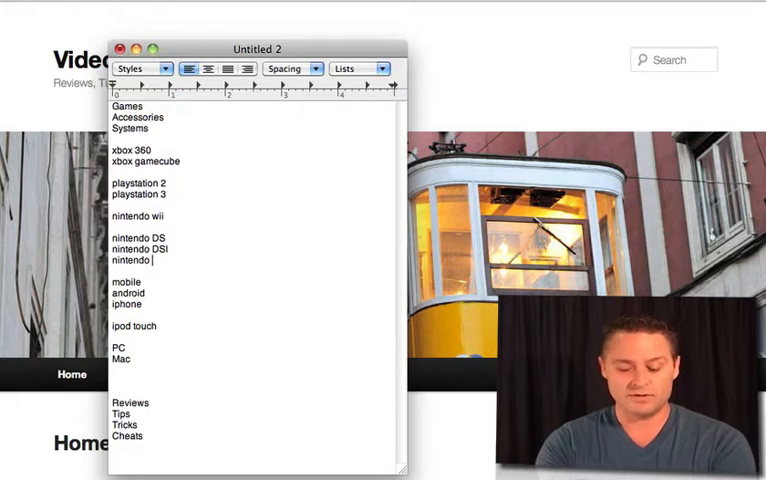
pyautogui.write('3ds')
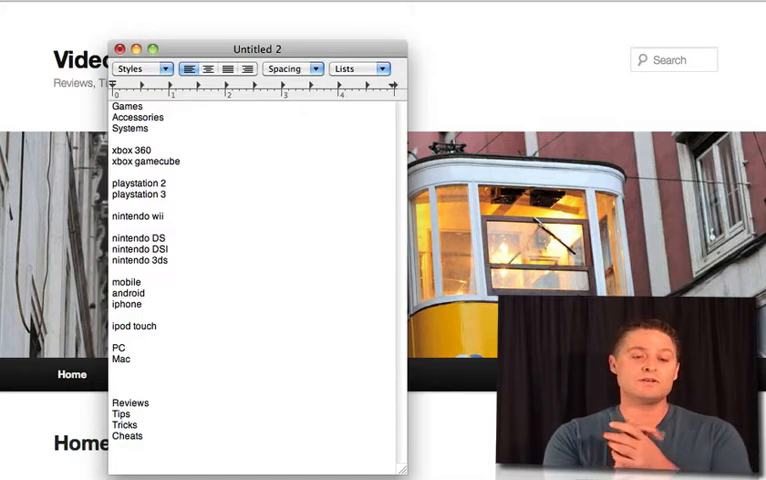
pyautogui.click(144, 280)
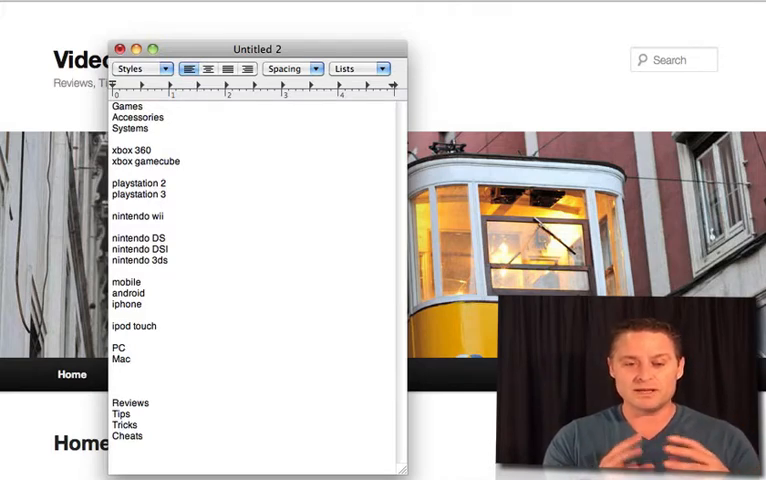
pyautogui.click(122, 360)
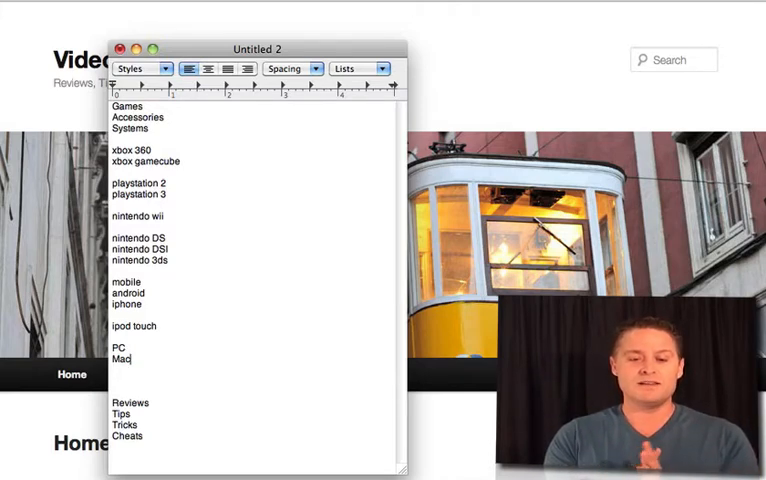